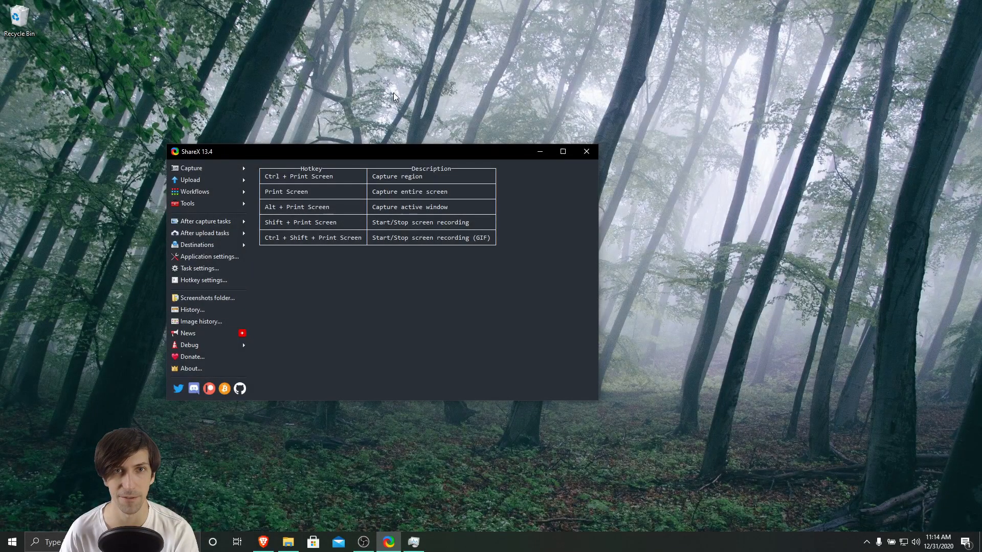
{"action": "mouse_move", "coordinate": [387, 105]}
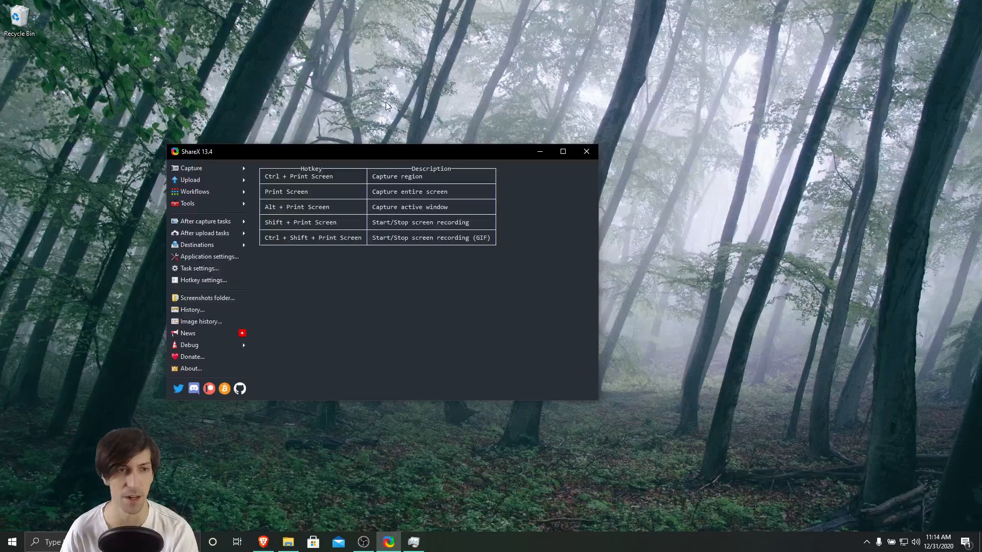
{"action": "mouse_move", "coordinate": [191, 168]}
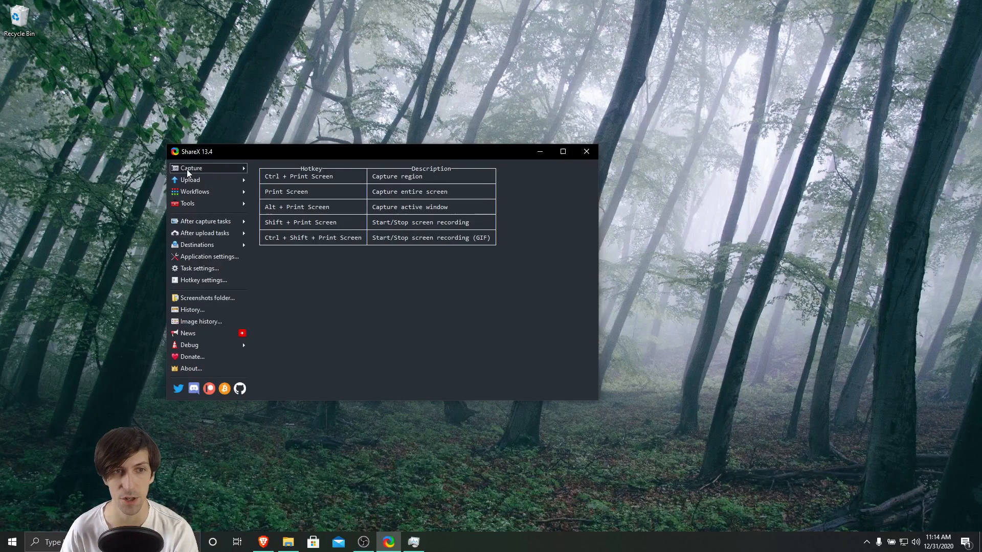
Step: Show the Capture menu options, including Screen recording (GIF)
{"action": "left_click", "coordinate": [190, 168]}
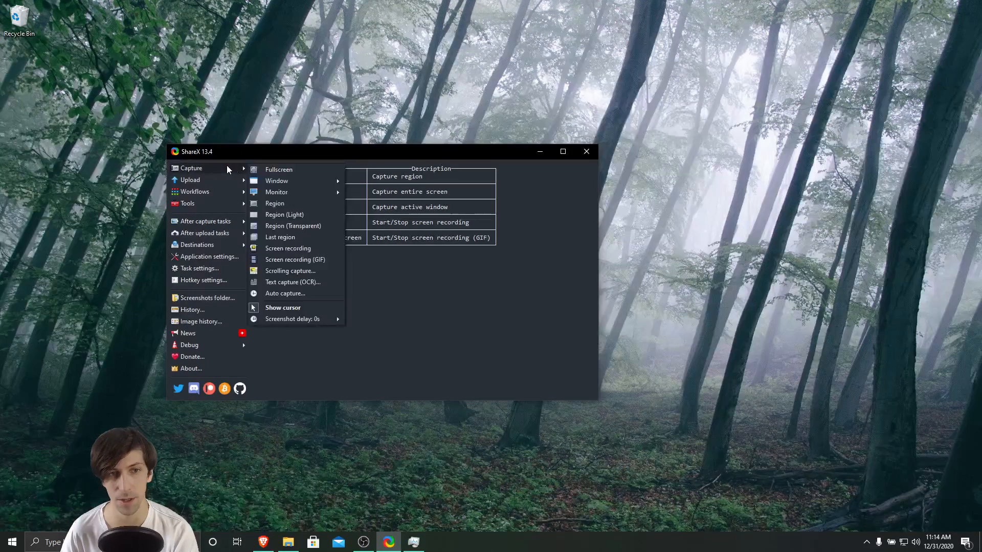
{"action": "mouse_move", "coordinate": [325, 262]}
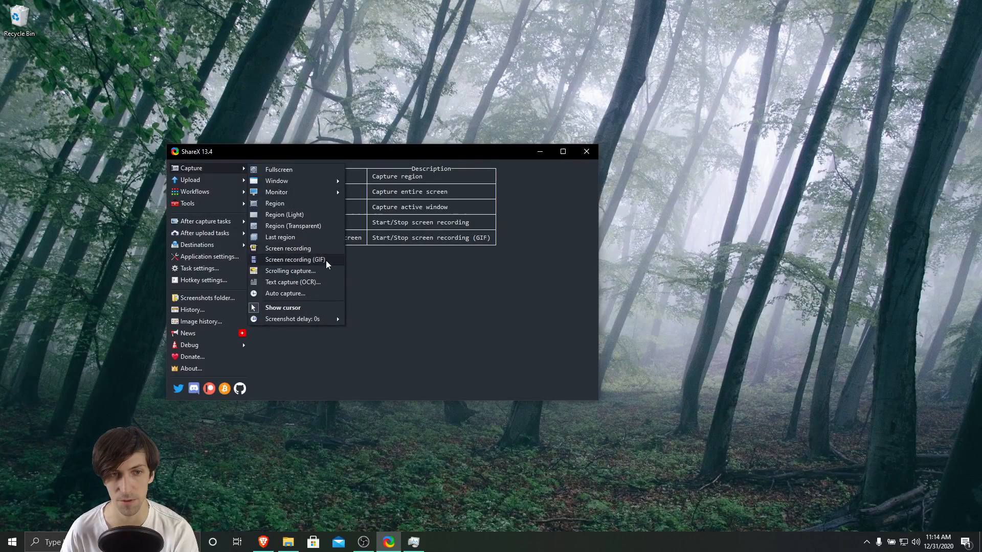
{"action": "left_click", "coordinate": [190, 168]}
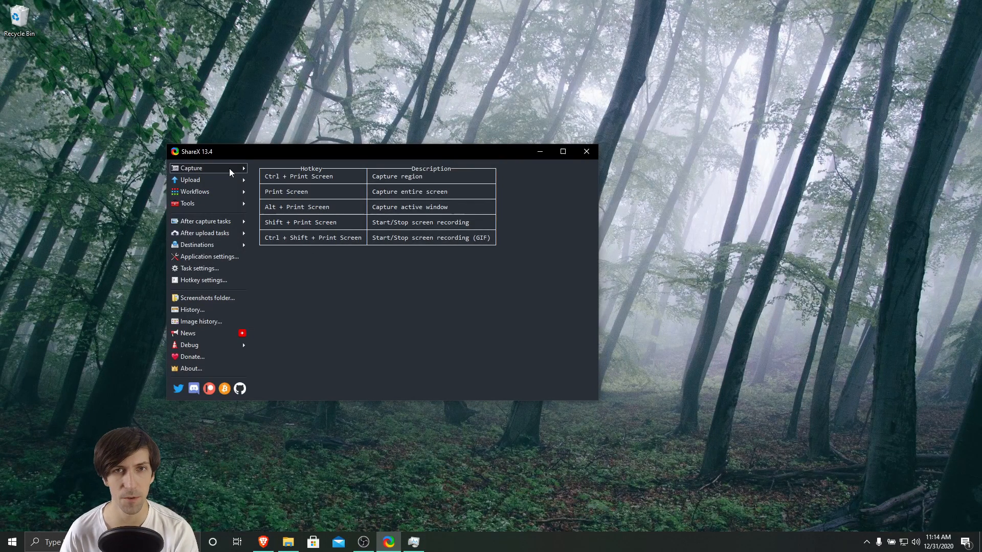
{"action": "left_click", "coordinate": [190, 167]}
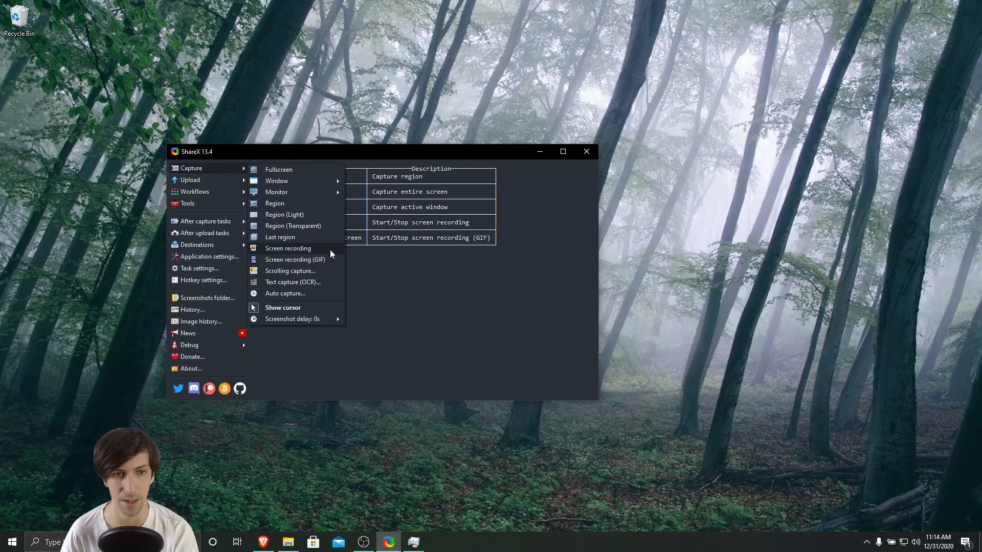
{"action": "mouse_move", "coordinate": [329, 262]}
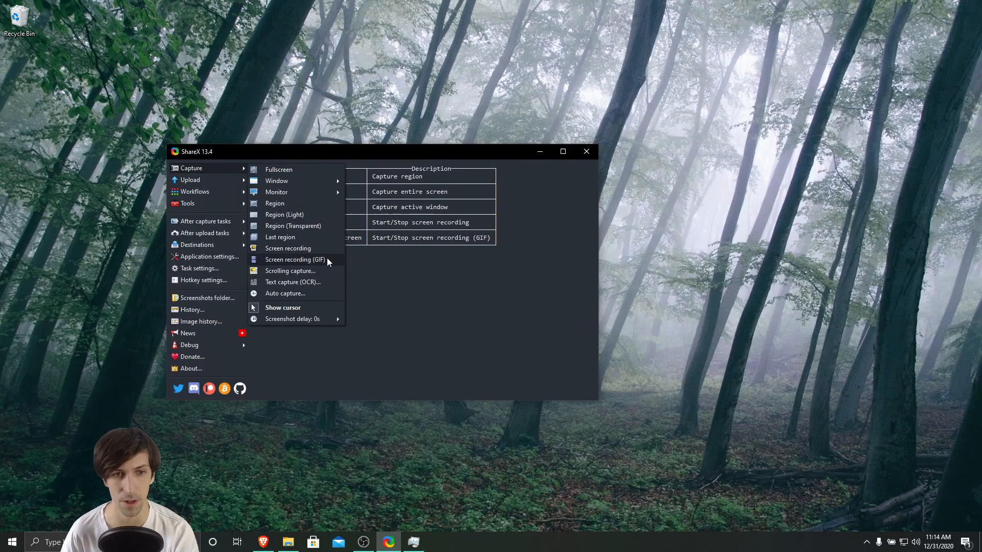
Step: Start a GIF screen recording and accept the automatic ffmpeg.exe download
{"action": "left_click", "coordinate": [288, 249]}
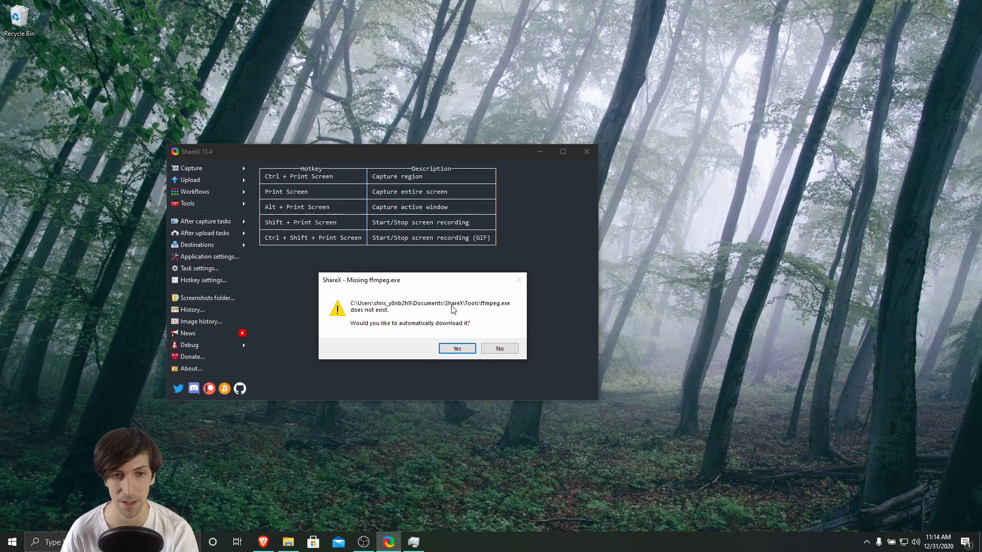
{"action": "mouse_move", "coordinate": [404, 309]}
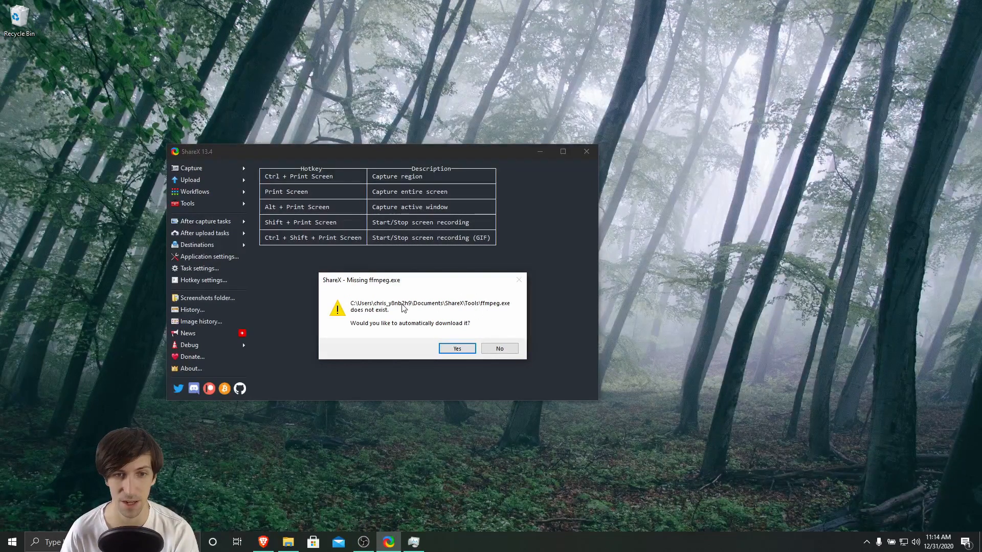
{"action": "mouse_move", "coordinate": [457, 349]}
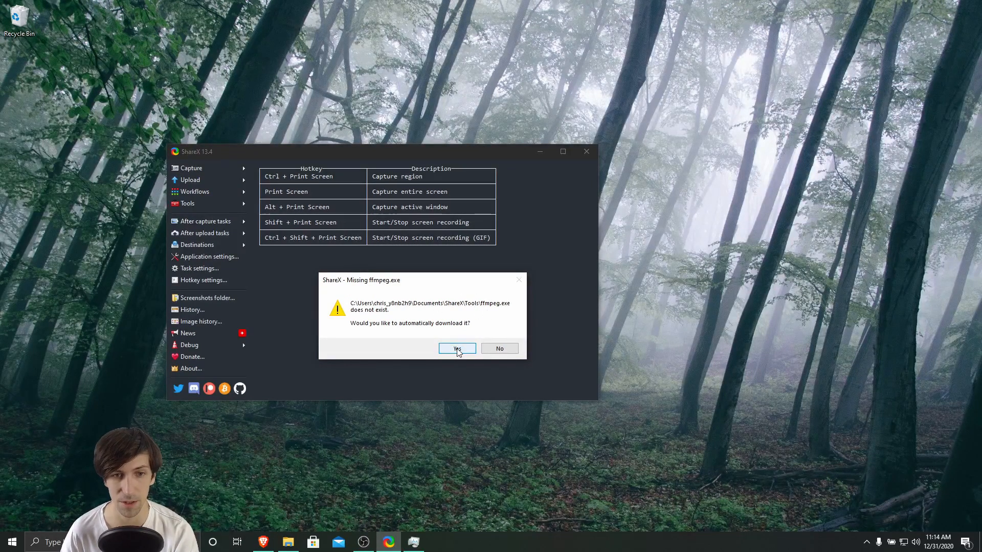
{"action": "mouse_move", "coordinate": [466, 354]}
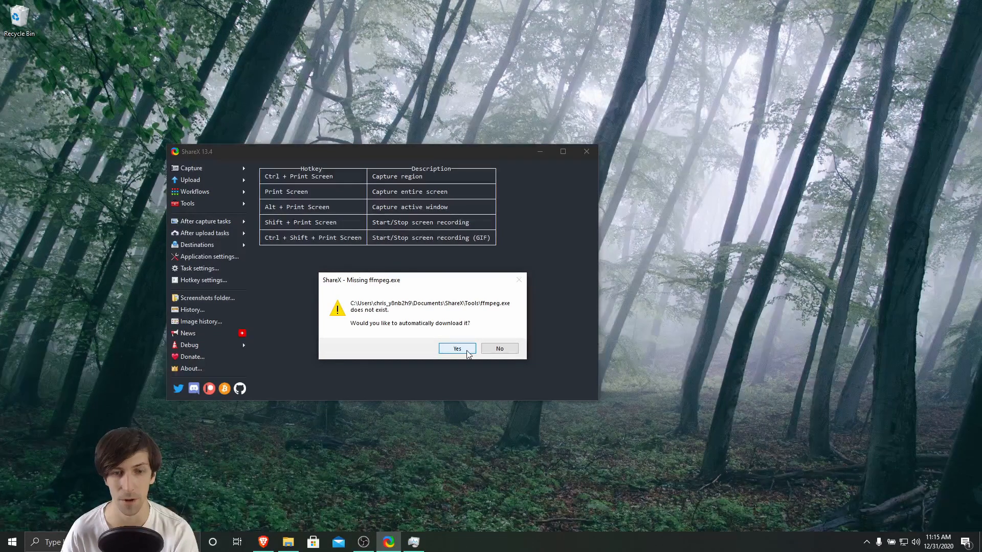
{"action": "left_click", "coordinate": [456, 349]}
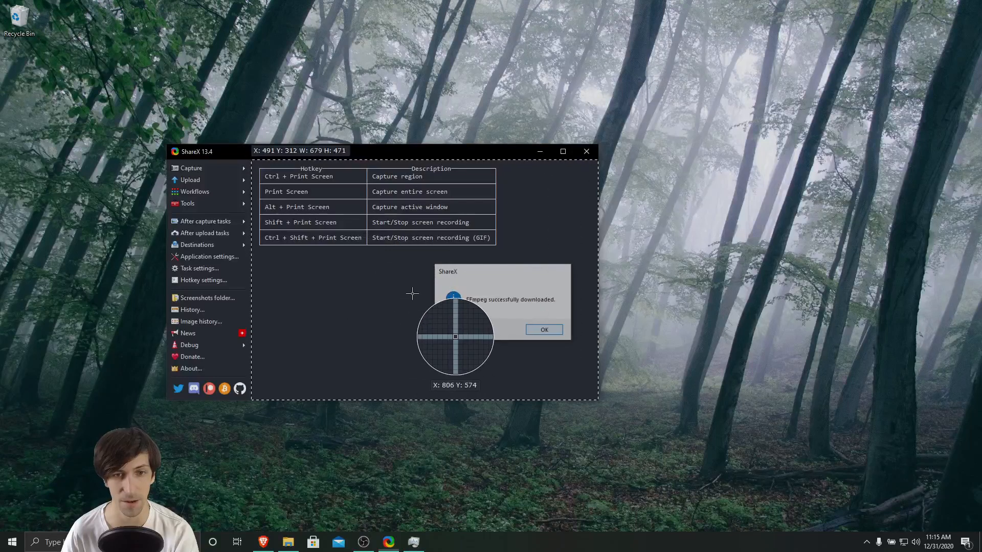
Step: Record the hotkey table region and stop to save jbt1n6uHT4.gif
{"action": "left_click", "coordinate": [543, 329]}
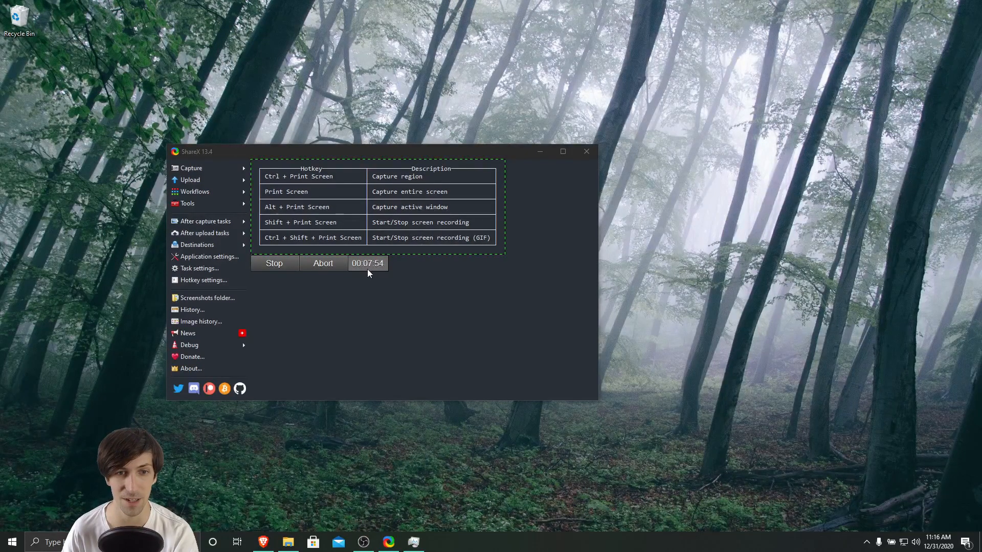
{"action": "left_click", "coordinate": [274, 262]}
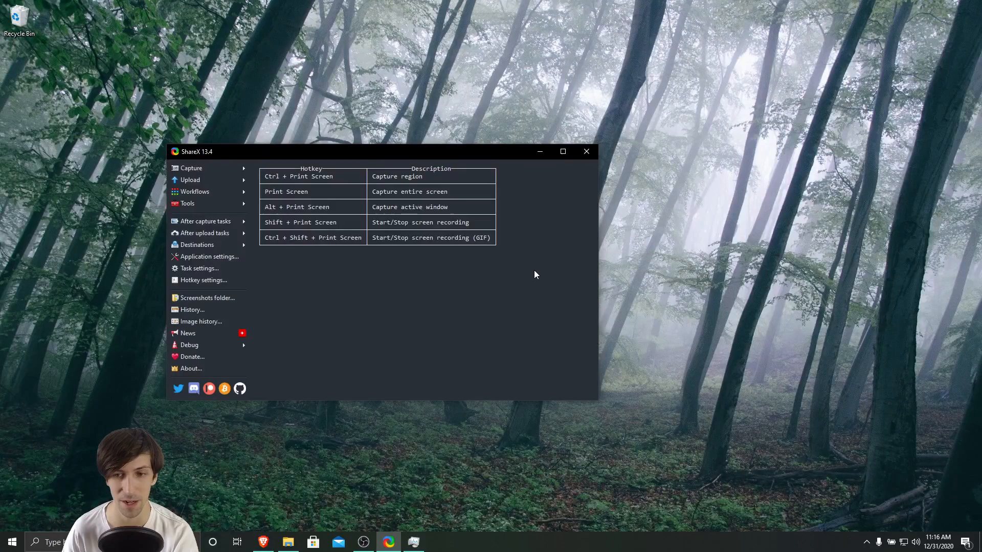
{"action": "mouse_move", "coordinate": [673, 379]}
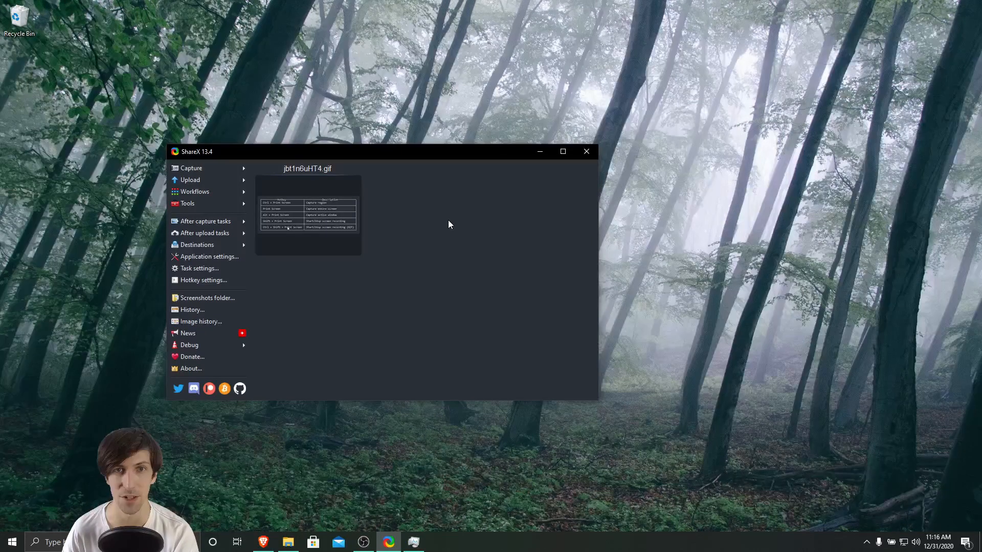
{"action": "mouse_move", "coordinate": [423, 223]}
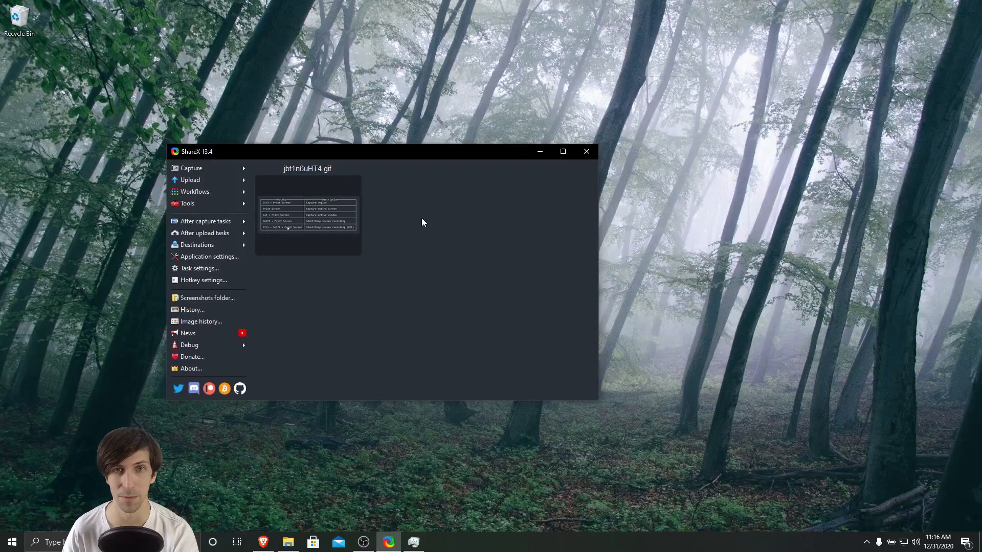
{"action": "mouse_move", "coordinate": [389, 250]}
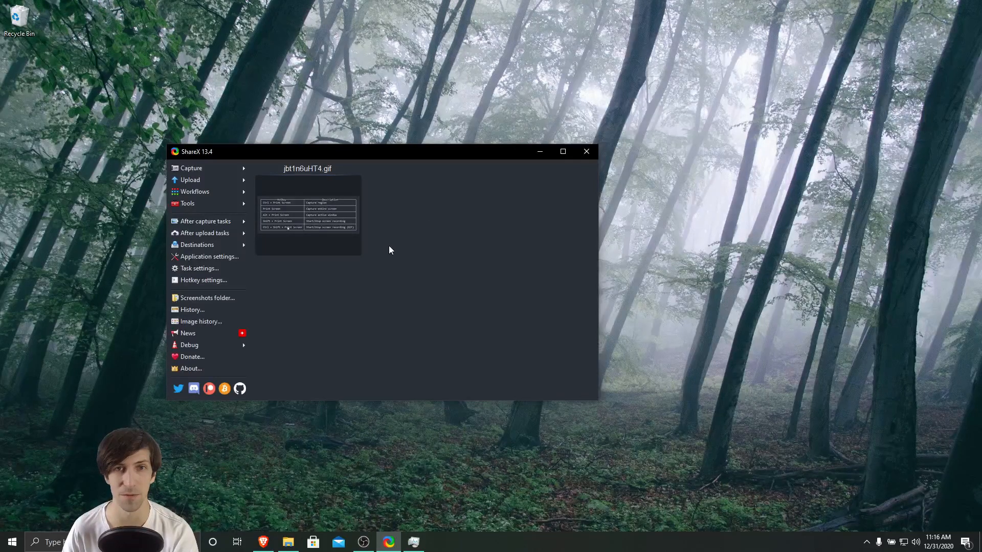
{"action": "mouse_move", "coordinate": [448, 216]}
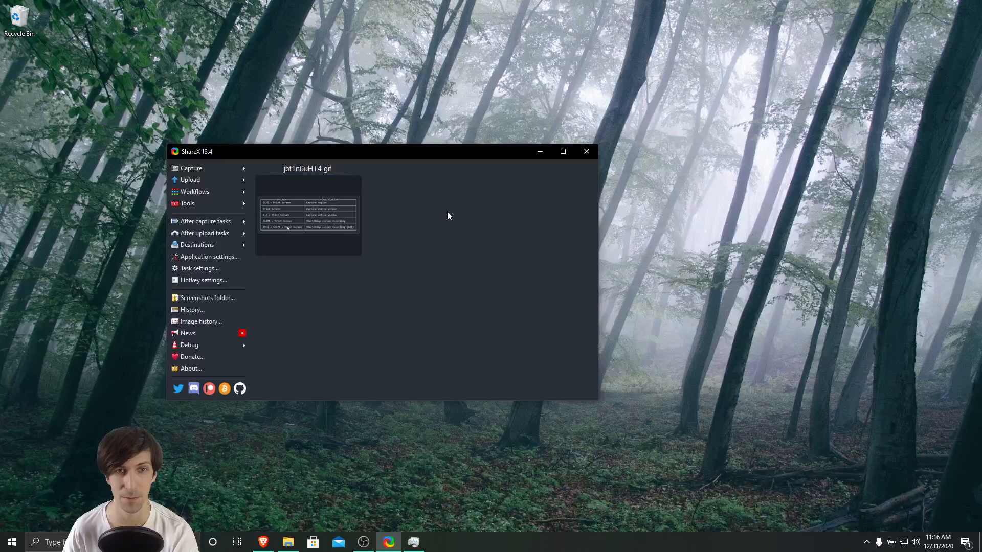
{"action": "mouse_move", "coordinate": [873, 493]}
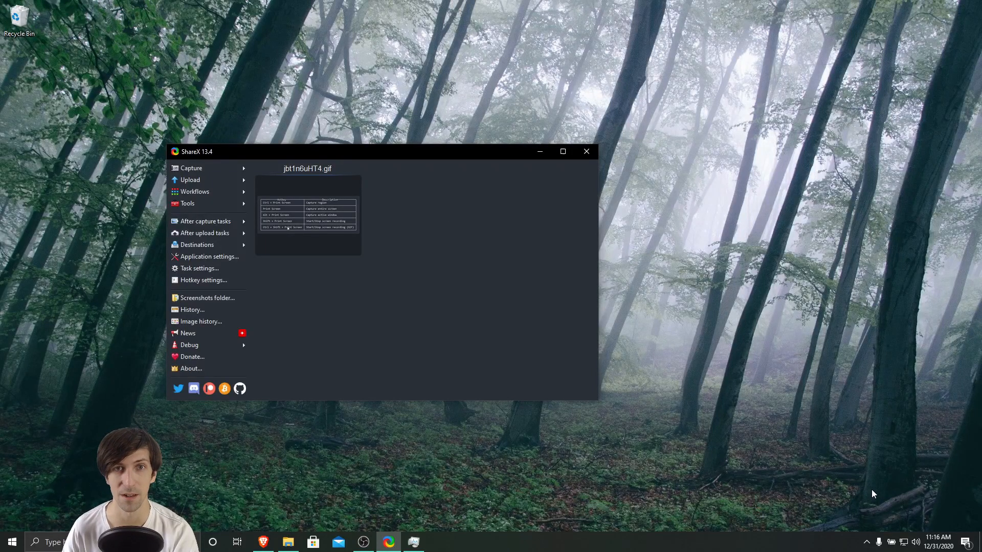
Step: Open AVG's Computer protection settings from the taskbar
{"action": "left_click", "coordinate": [865, 542]}
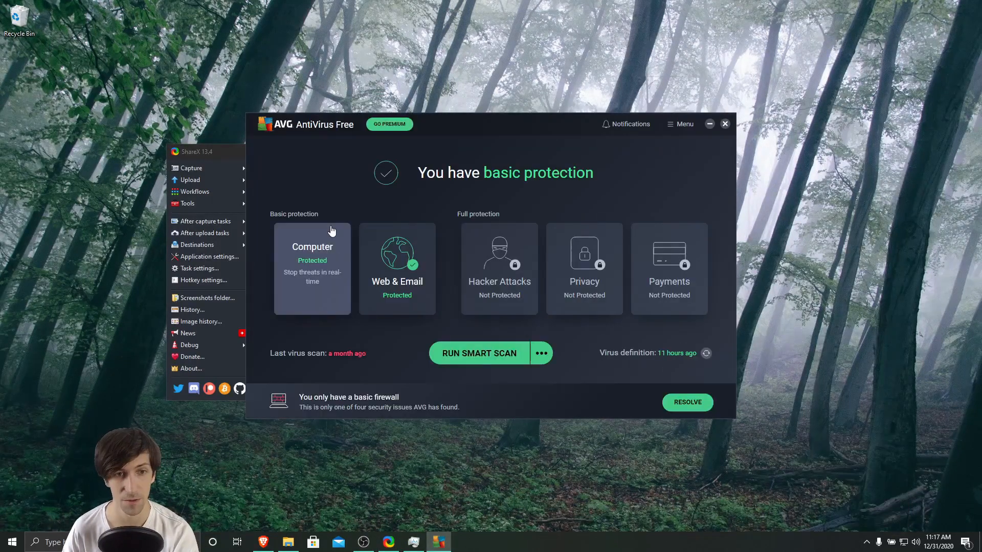
{"action": "left_click", "coordinate": [312, 263]}
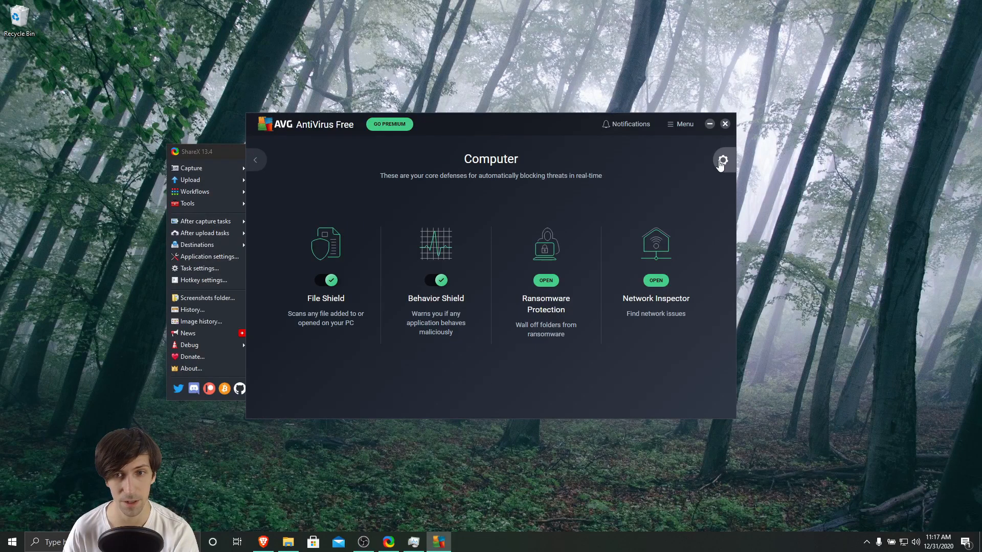
{"action": "left_click", "coordinate": [722, 159]}
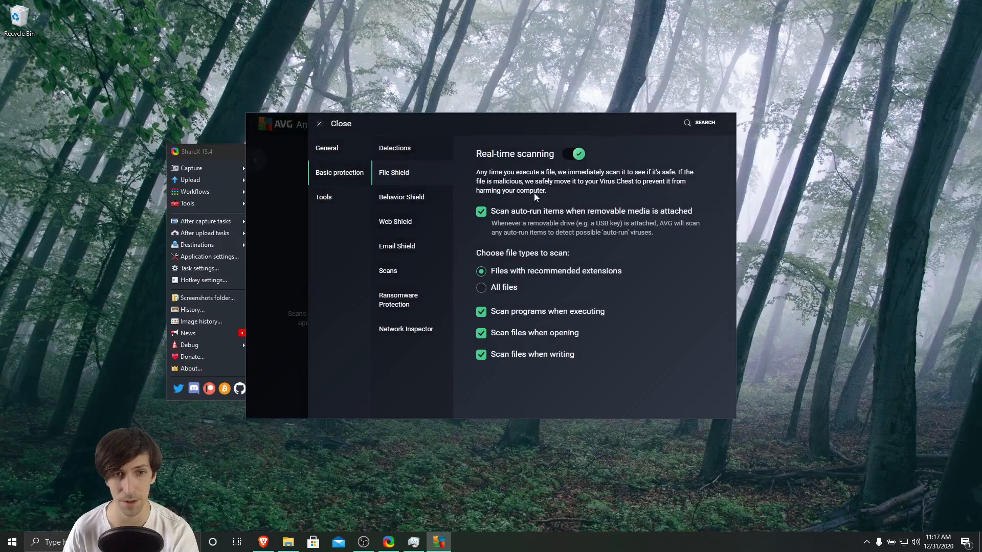
Step: Under General > Exceptions, start adding a new exception
{"action": "left_click", "coordinate": [326, 148]}
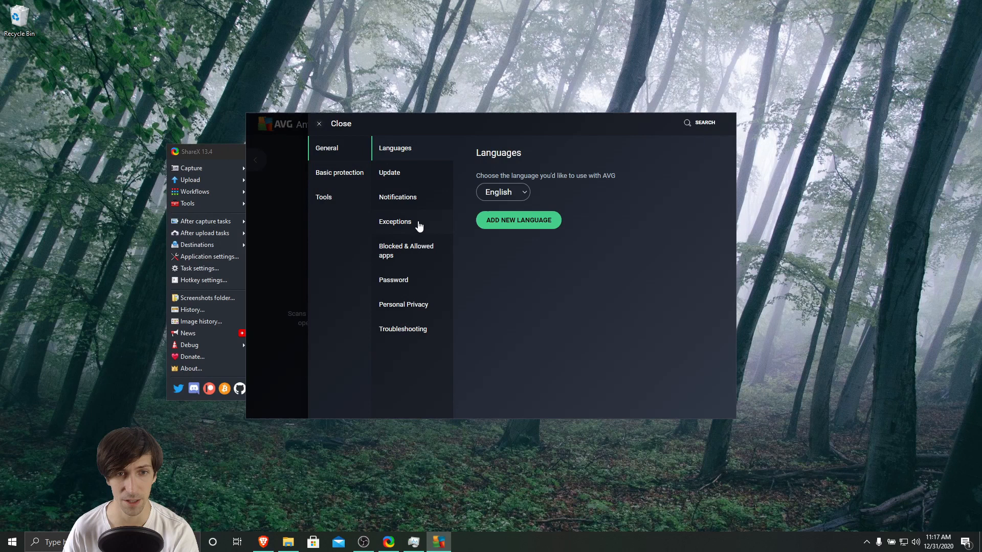
{"action": "left_click", "coordinate": [396, 221]}
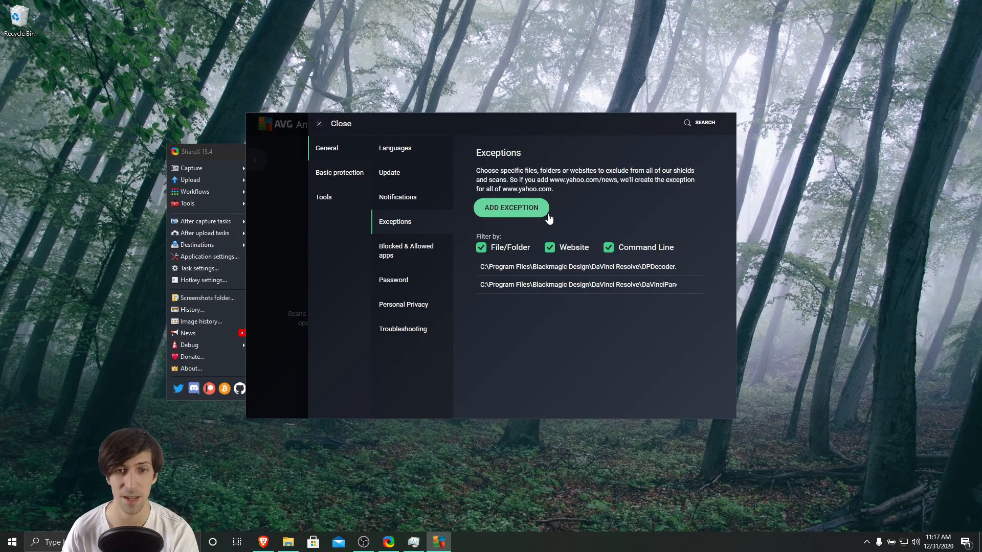
{"action": "mouse_move", "coordinate": [568, 205]}
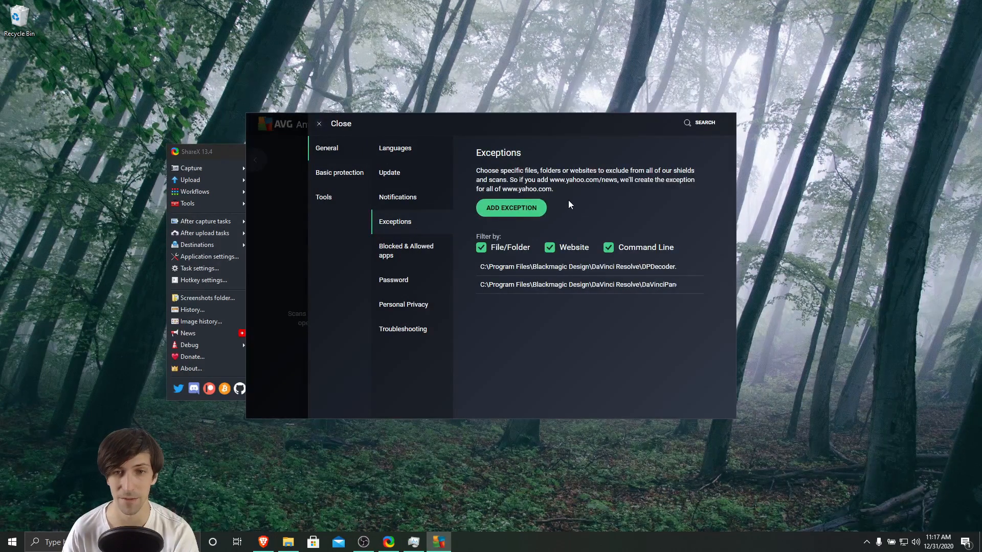
{"action": "mouse_move", "coordinate": [587, 194]}
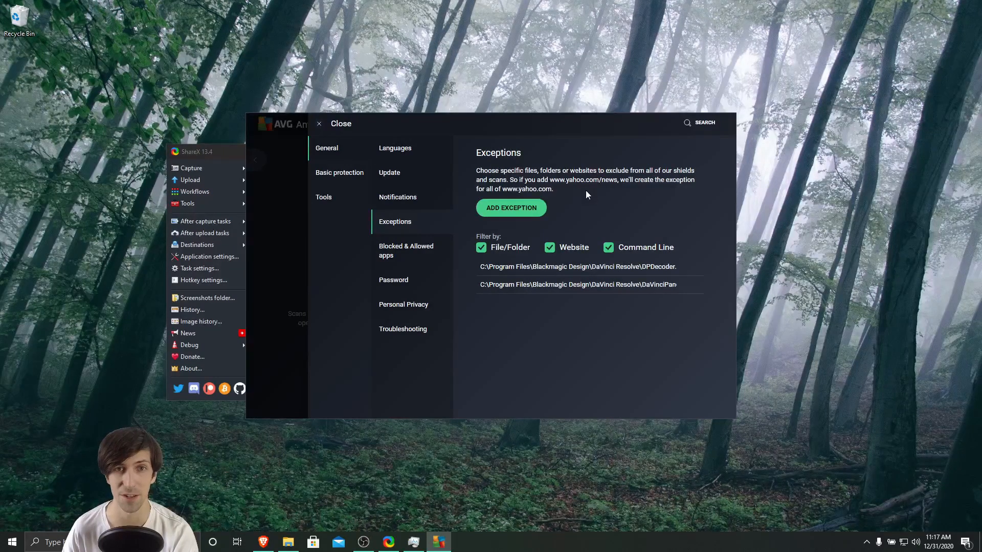
{"action": "left_click", "coordinate": [510, 207]}
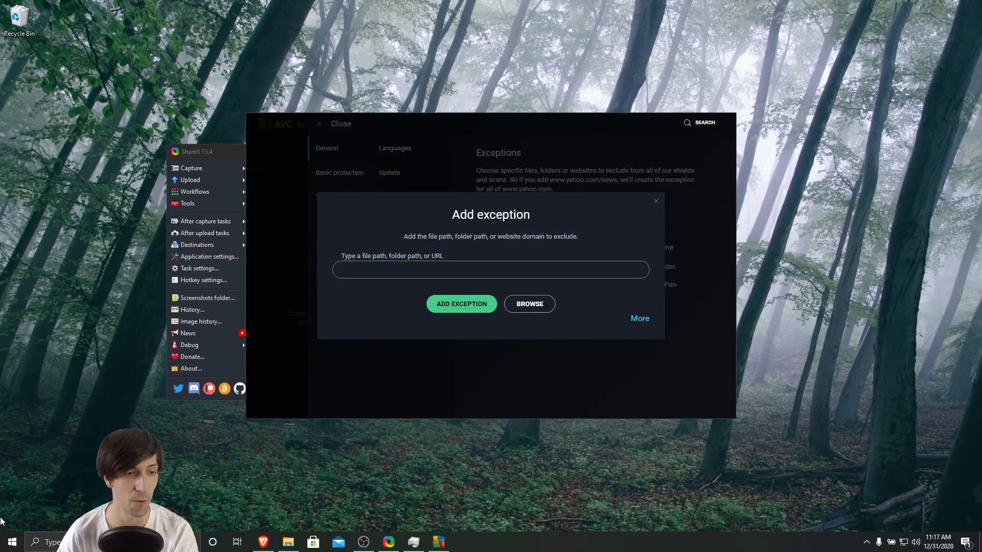
Step: Find ffmpeg.exe via Start search and open its ShareX Tools folder, revealing the path
{"action": "left_click", "coordinate": [11, 541]}
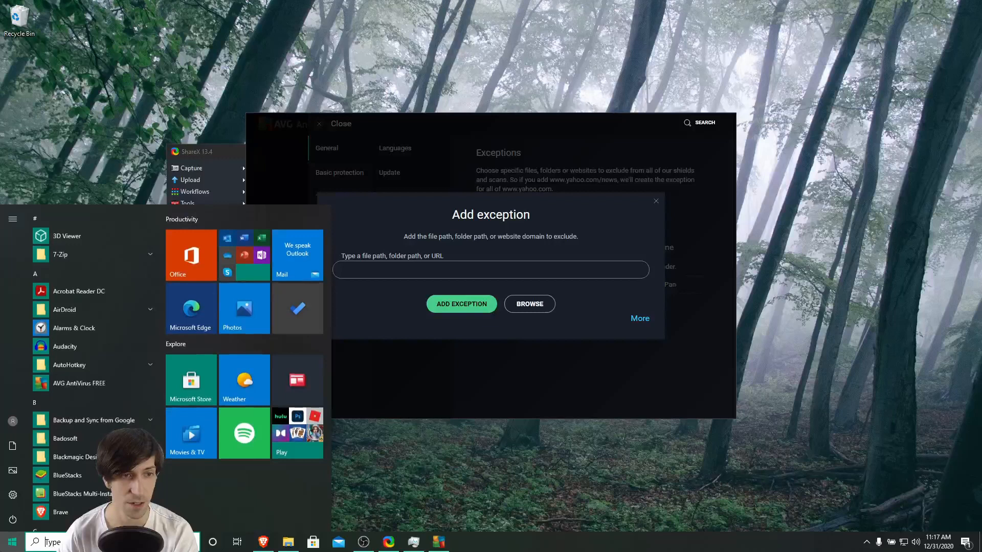
{"action": "type", "text": "ffmp"}
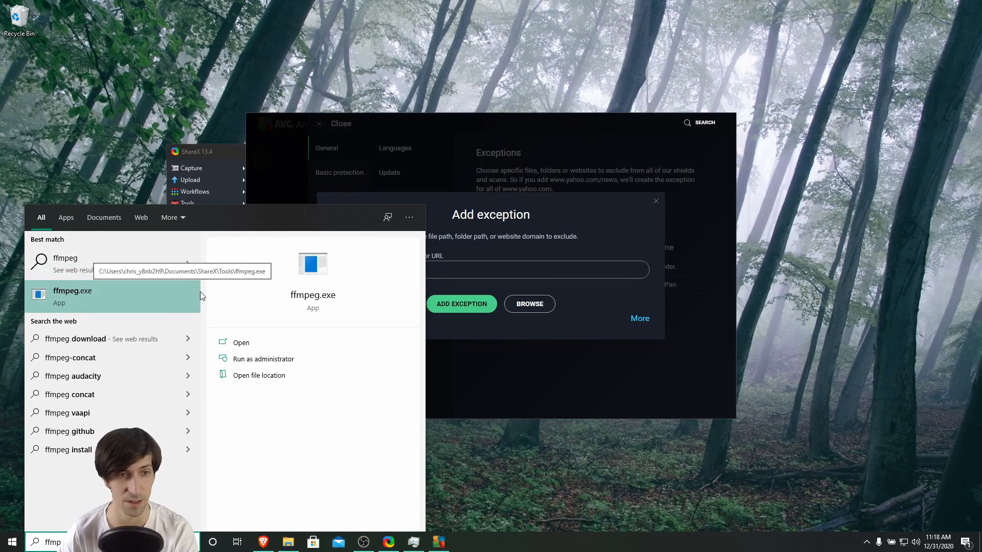
{"action": "mouse_move", "coordinate": [273, 374]}
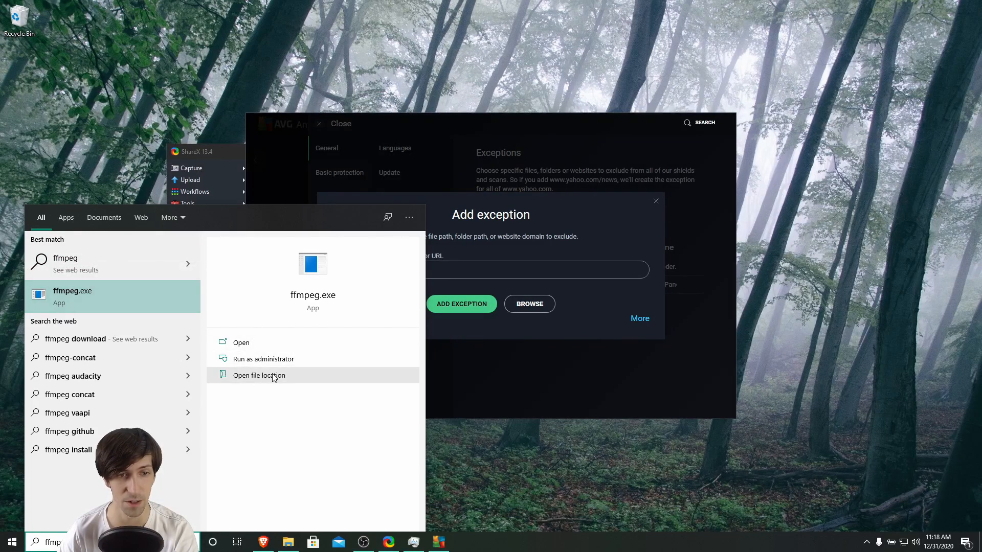
{"action": "left_click", "coordinate": [259, 375]}
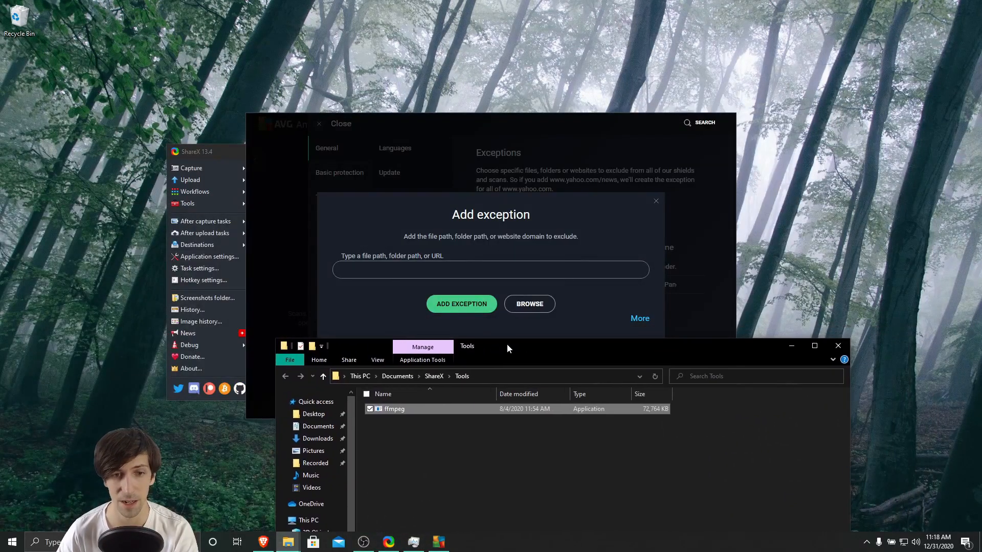
{"action": "left_click", "coordinate": [489, 376]}
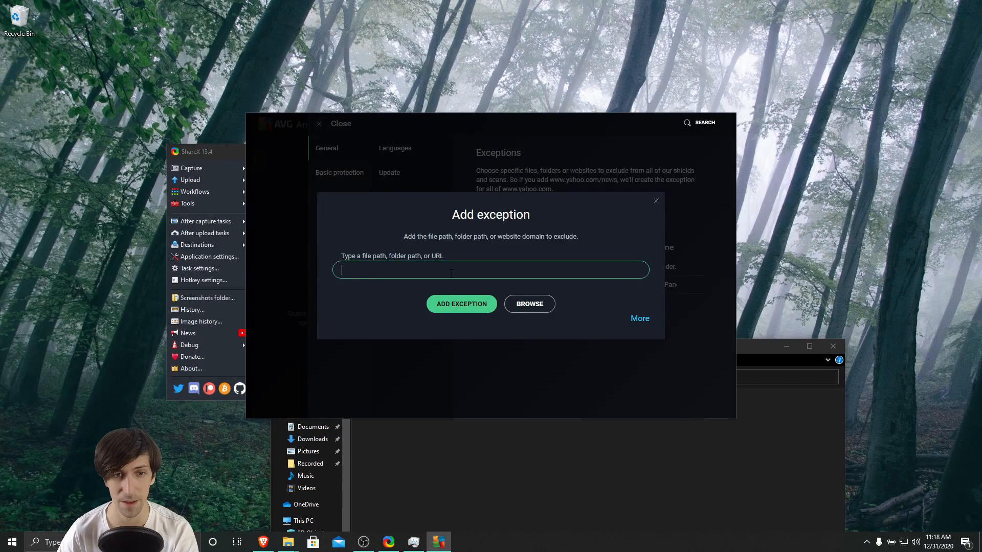
Step: Enter C:\Users\chris_y8nb2h9\Documents\ShareX\Tools\ffmpeg.exe as the exception path
{"action": "type", "text": "C:\\Users\\chris_y8nb2h9\\Documents\\ShareX\\Tools\\"}
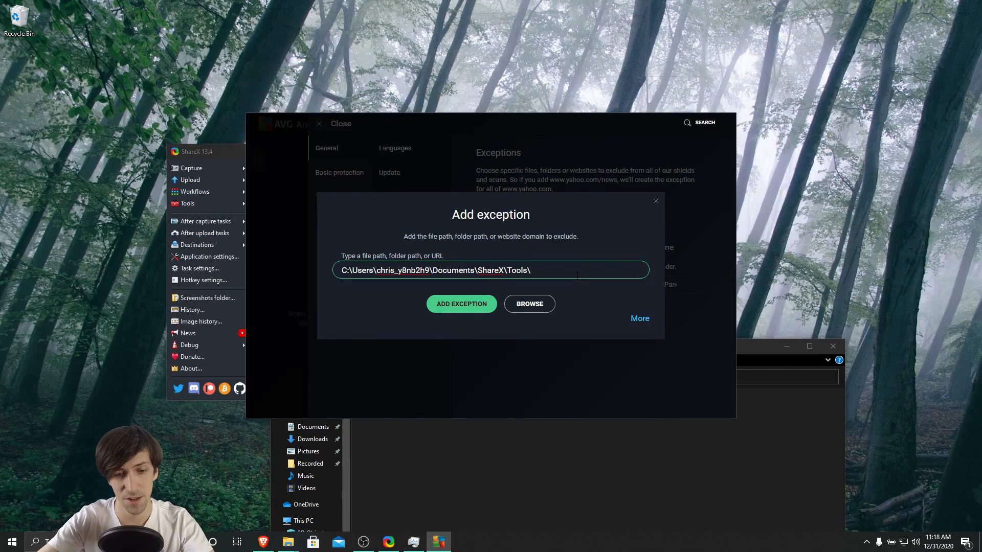
{"action": "type", "text": "ff"}
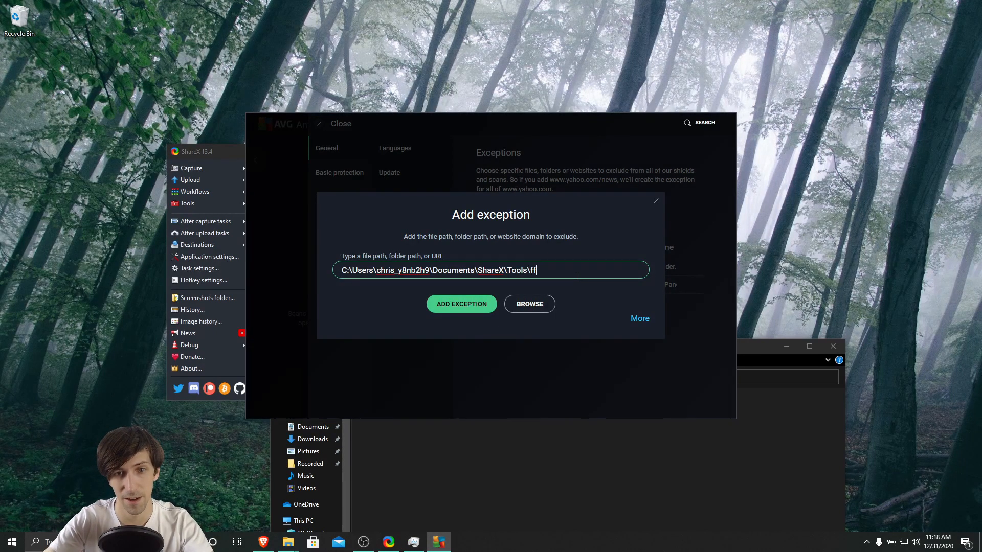
{"action": "type", "text": "mpeg.exe"}
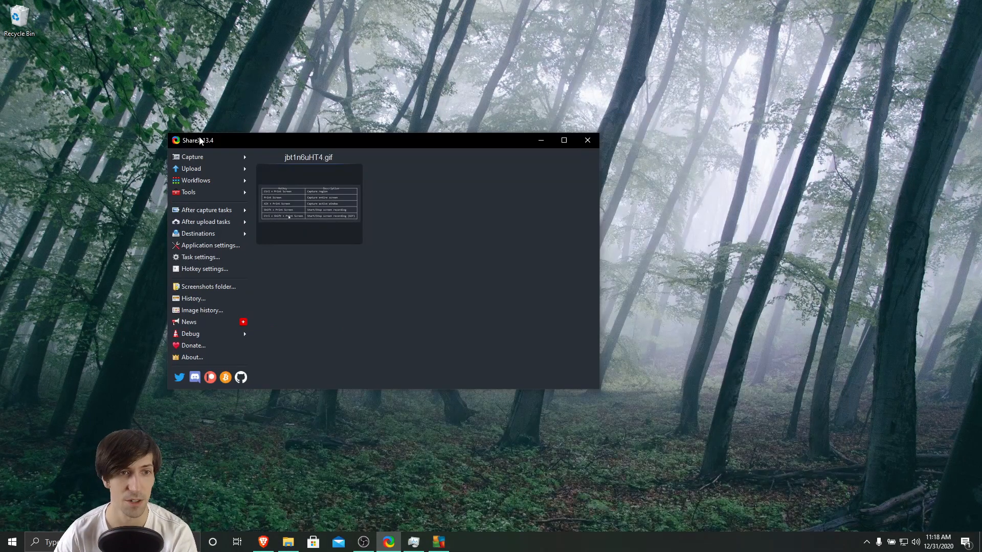
{"action": "mouse_move", "coordinate": [217, 142]}
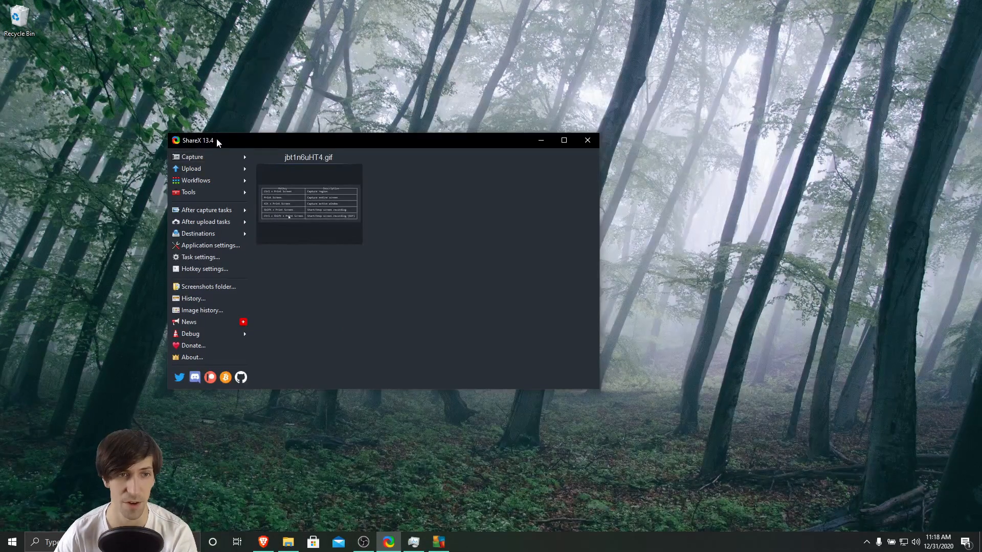
{"action": "mouse_move", "coordinate": [207, 157]}
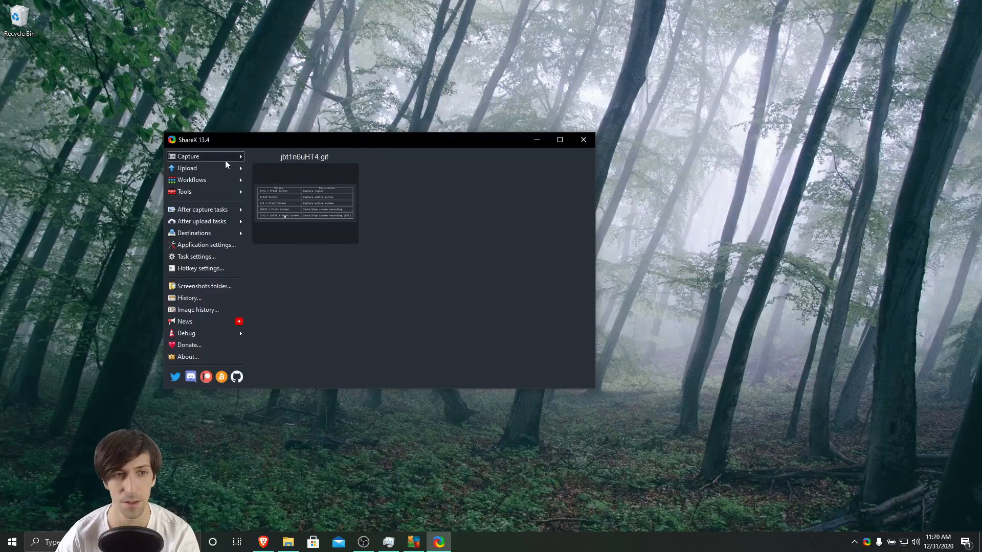
Step: Record a GIF of a screen region, then preview the new 0eji6L5R6z.gif
{"action": "left_click", "coordinate": [188, 156]}
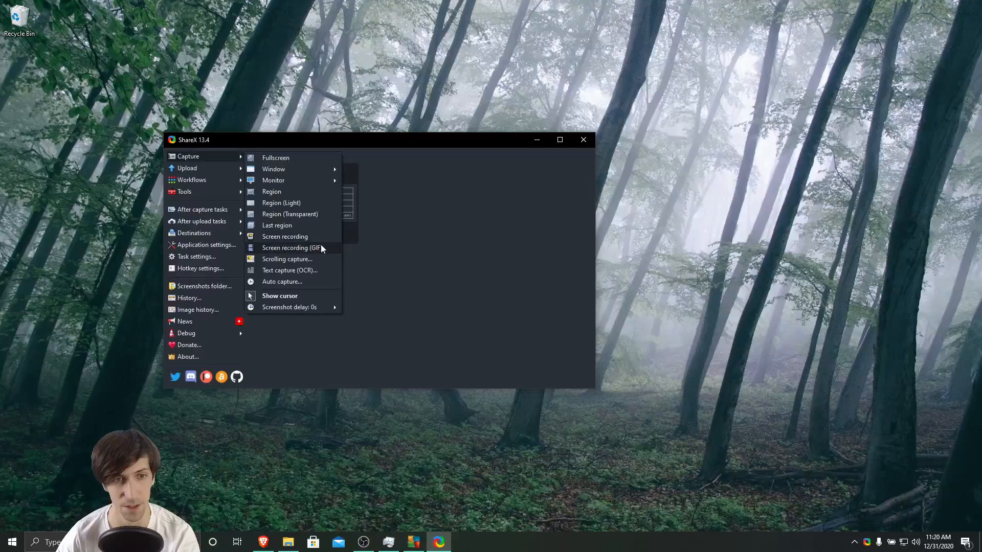
{"action": "left_click", "coordinate": [271, 192]}
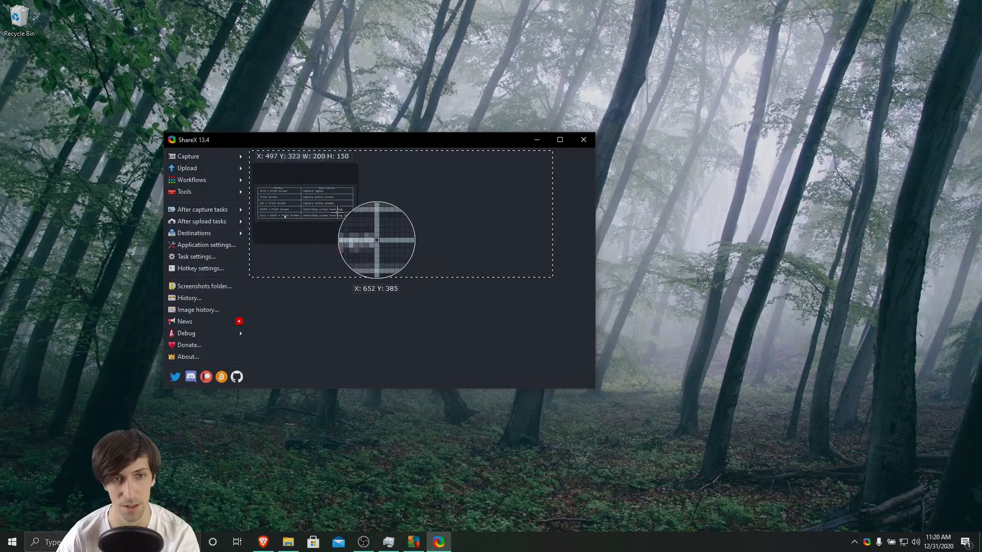
{"action": "left_click", "coordinate": [376, 240]}
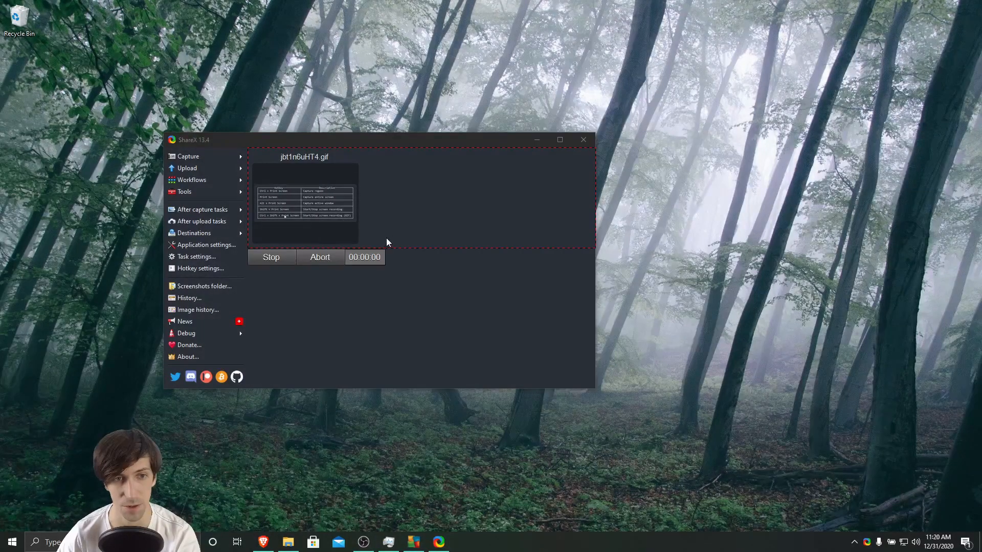
{"action": "left_click", "coordinate": [271, 257]}
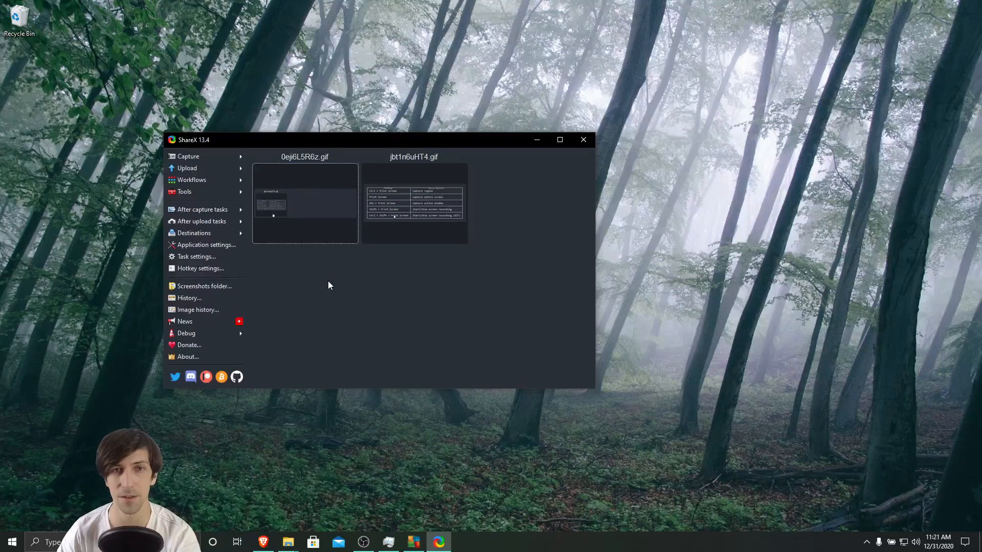
{"action": "double_click", "coordinate": [413, 201]}
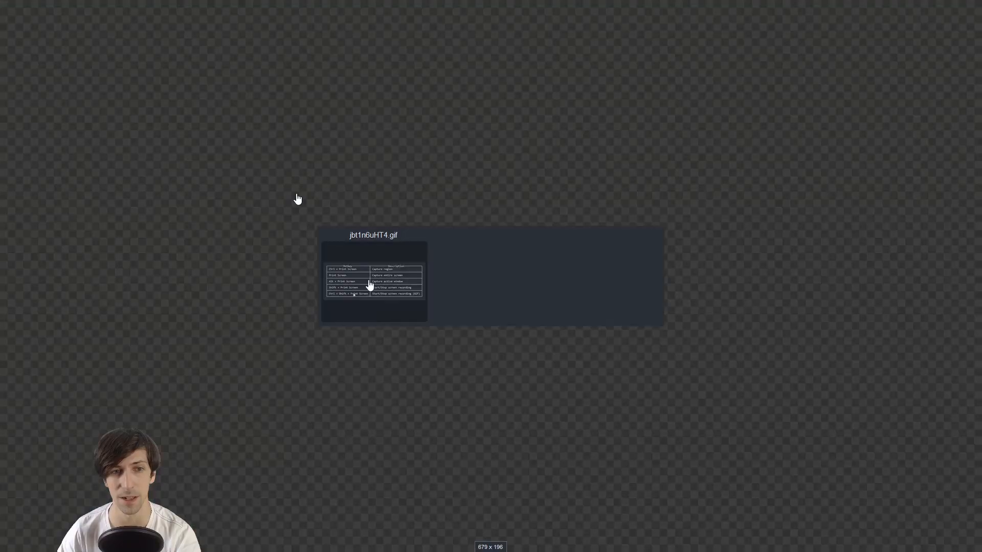
{"action": "mouse_move", "coordinate": [528, 418]}
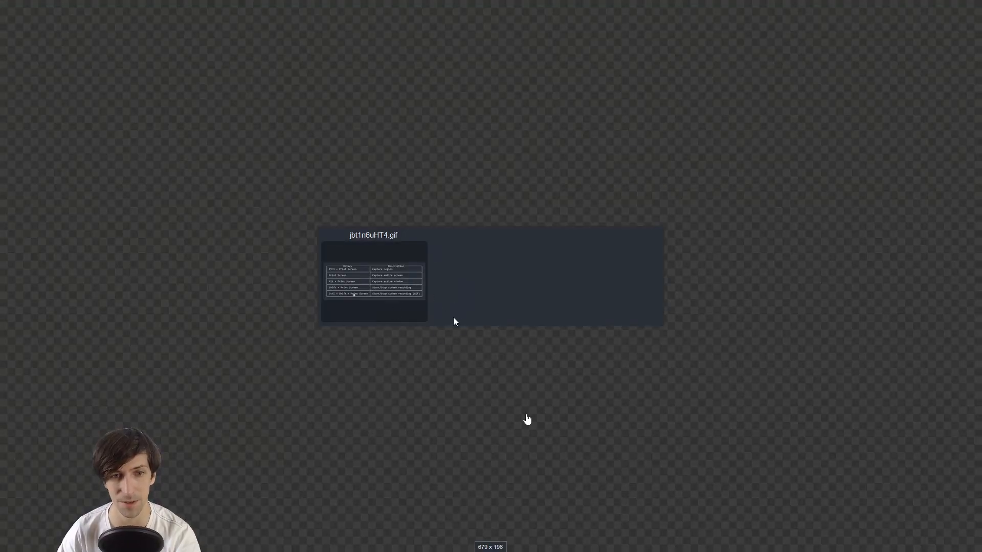
{"action": "mouse_move", "coordinate": [775, 273]}
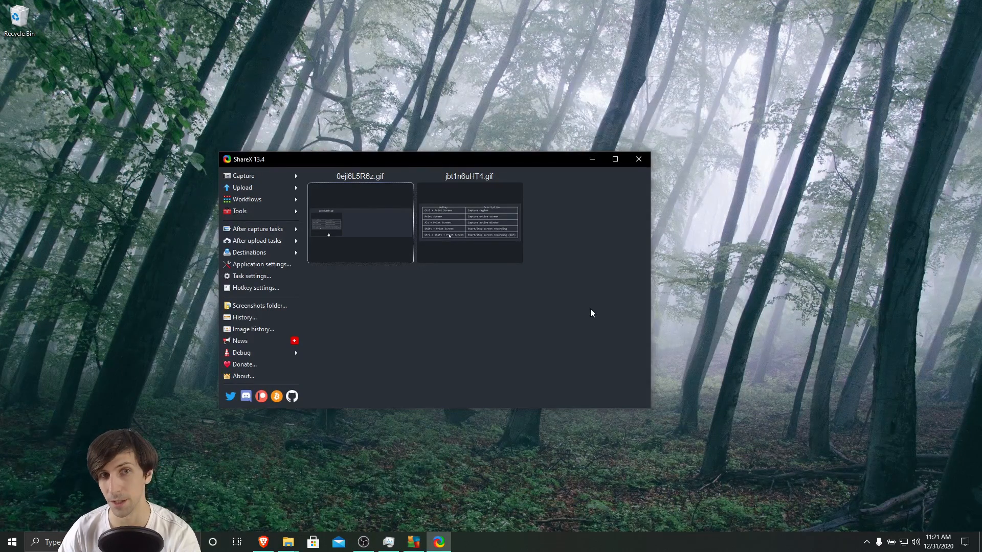
{"action": "mouse_move", "coordinate": [440, 288]}
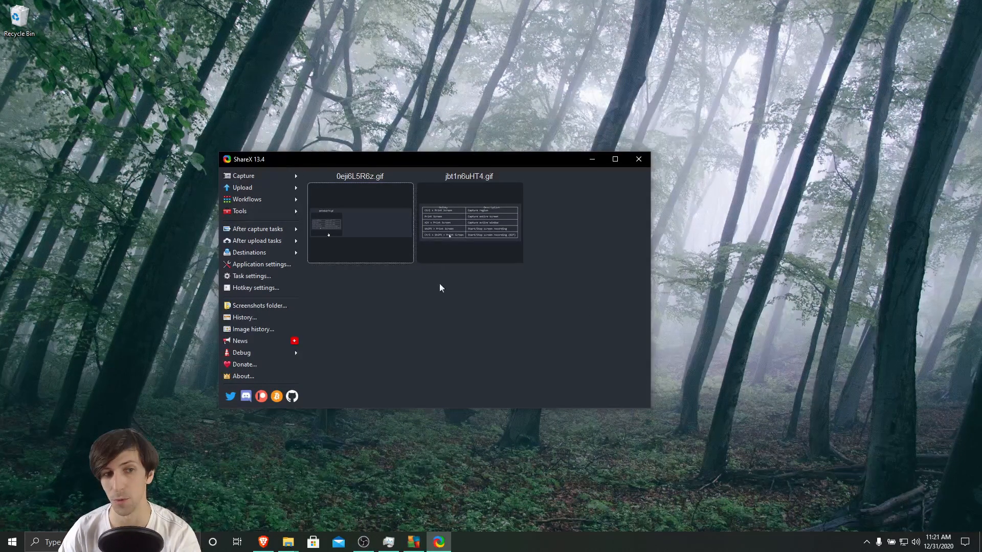
{"action": "mouse_move", "coordinate": [594, 310]}
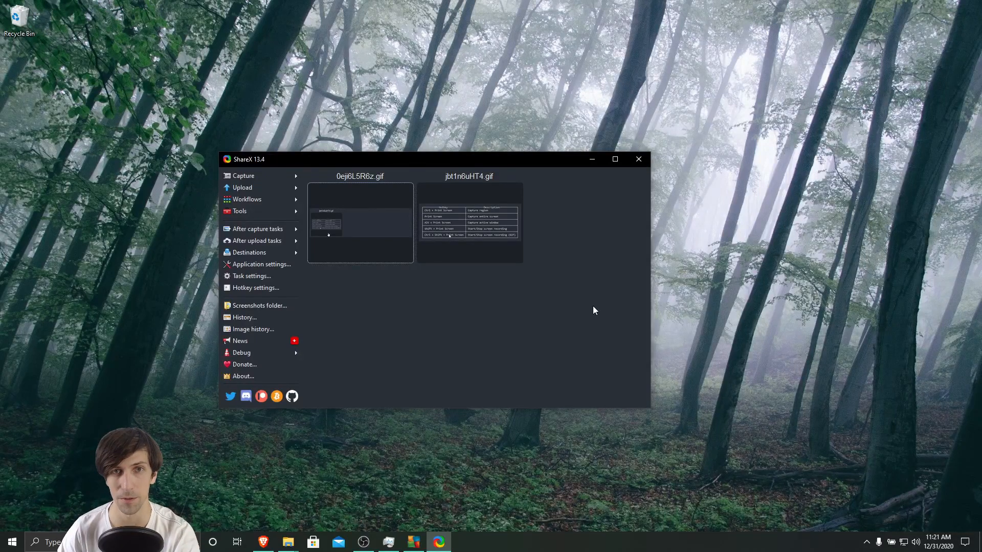